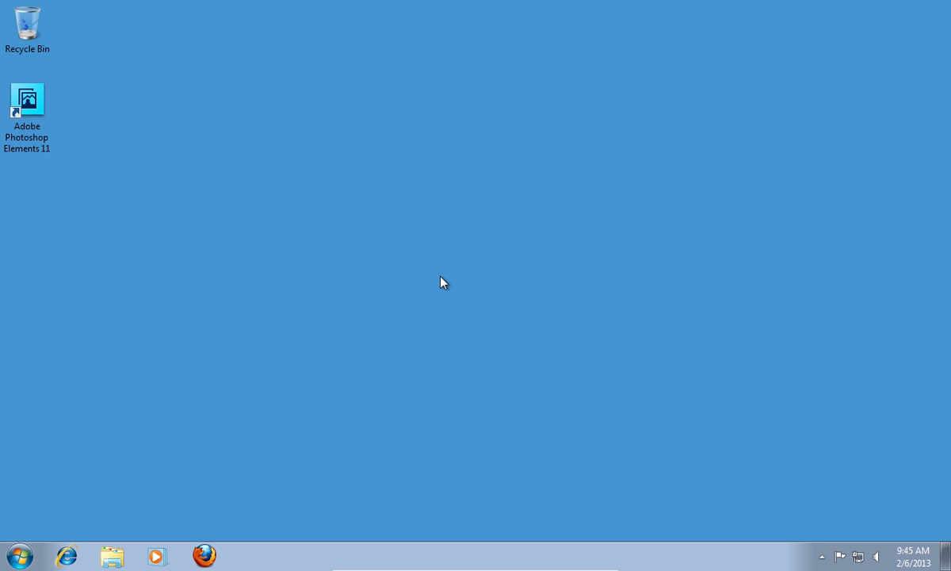
# - Bring up the Start menu with its recently used programs and system places
pyautogui.click(19, 555)
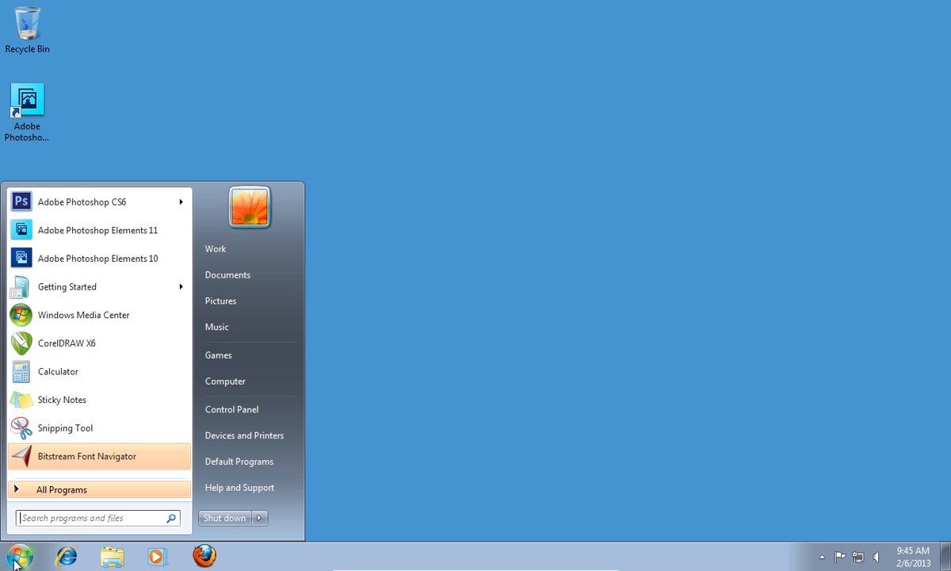
# - Navigate from Computer through Local Disk (C:) > ProgramData > Adobe into the Photoshop Elements folder
pyautogui.click(225, 381)
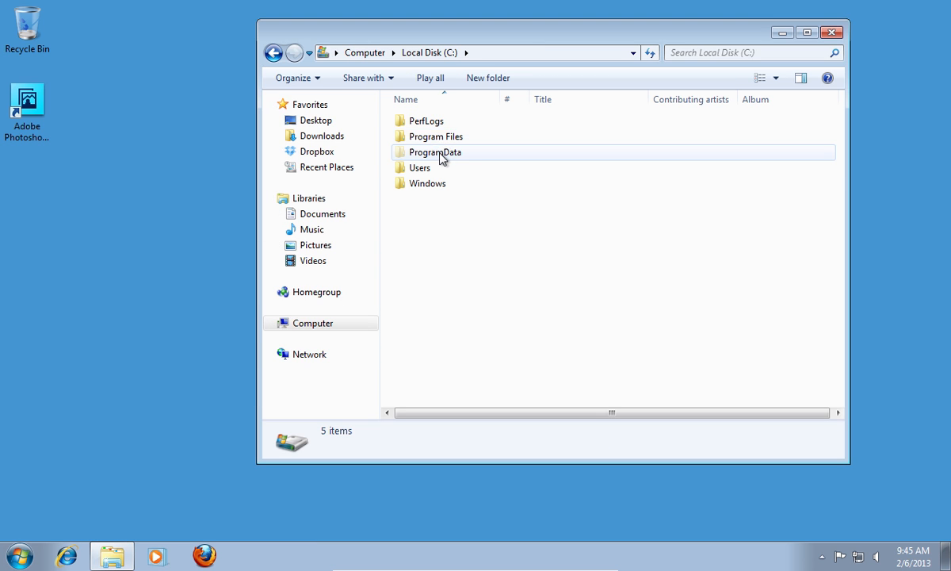
pyautogui.doubleClick(434, 152)
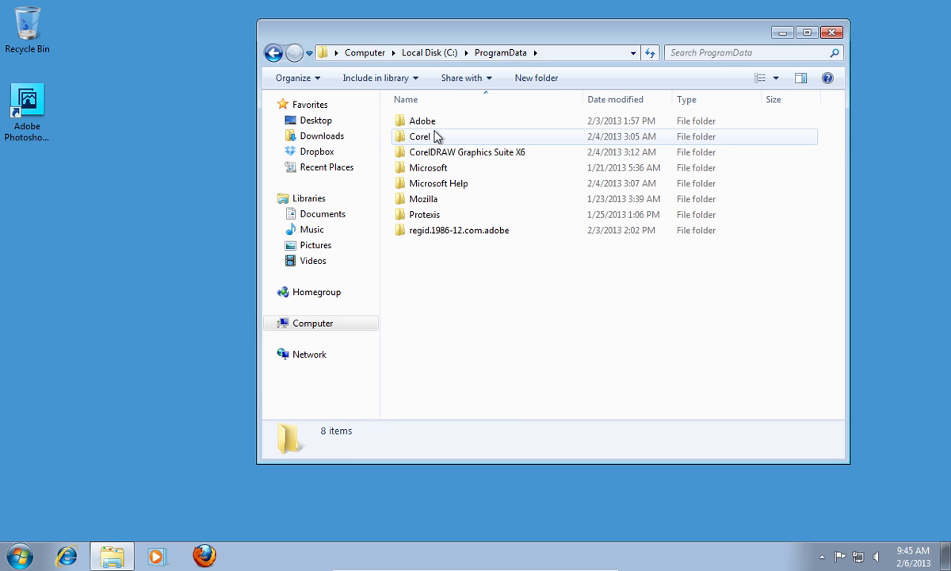
pyautogui.doubleClick(422, 120)
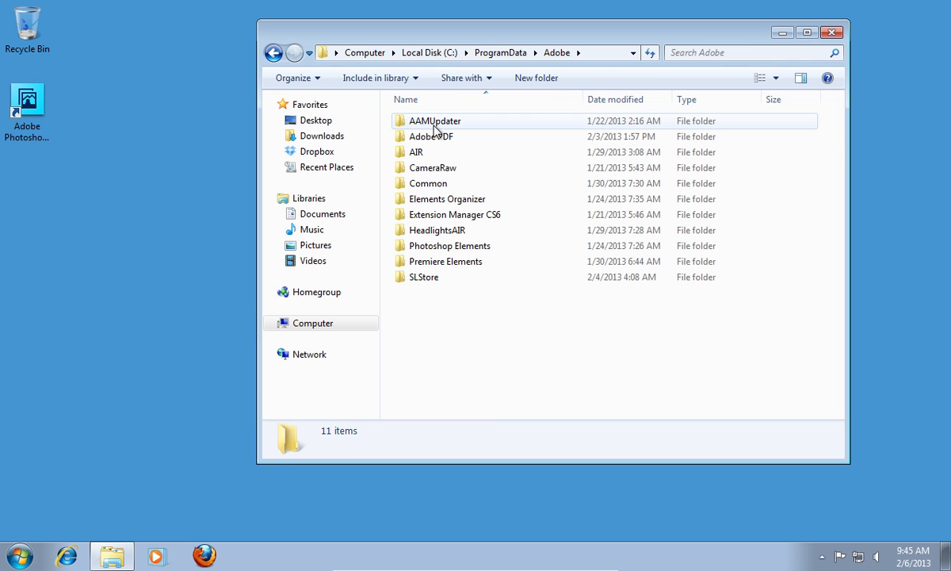
pyautogui.click(450, 244)
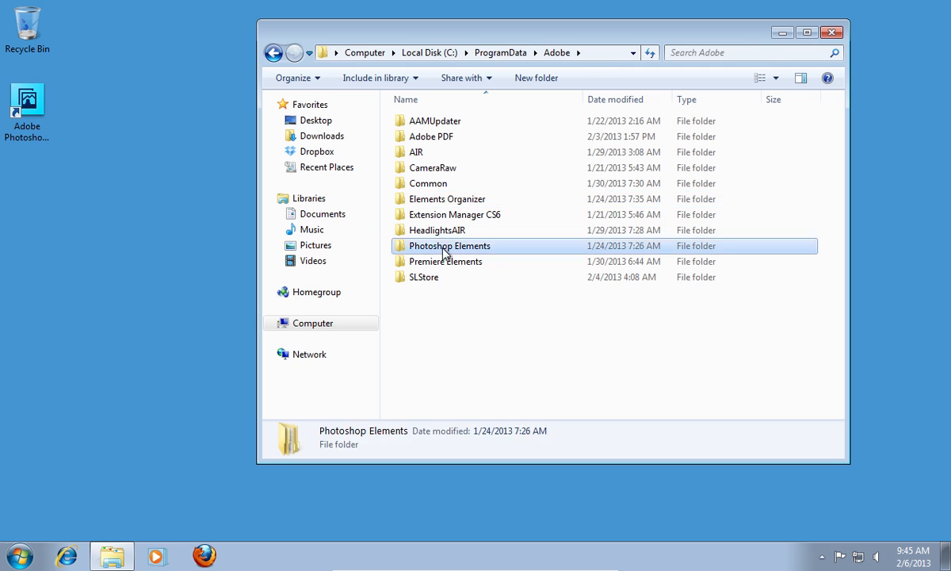
pyautogui.doubleClick(450, 244)
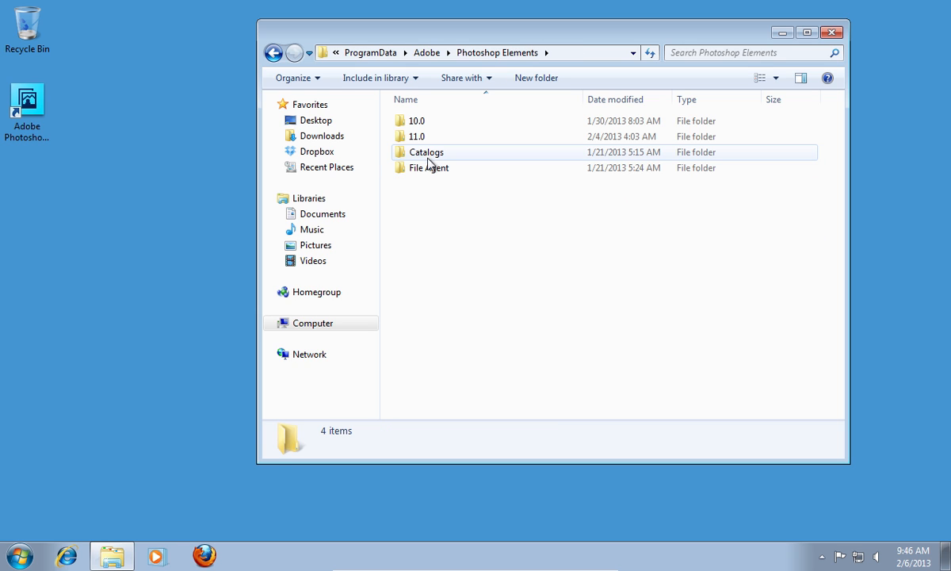
# - Show the Catalogs folder's Send to destinations, including the Elements external drive
pyautogui.rightClick(426, 152)
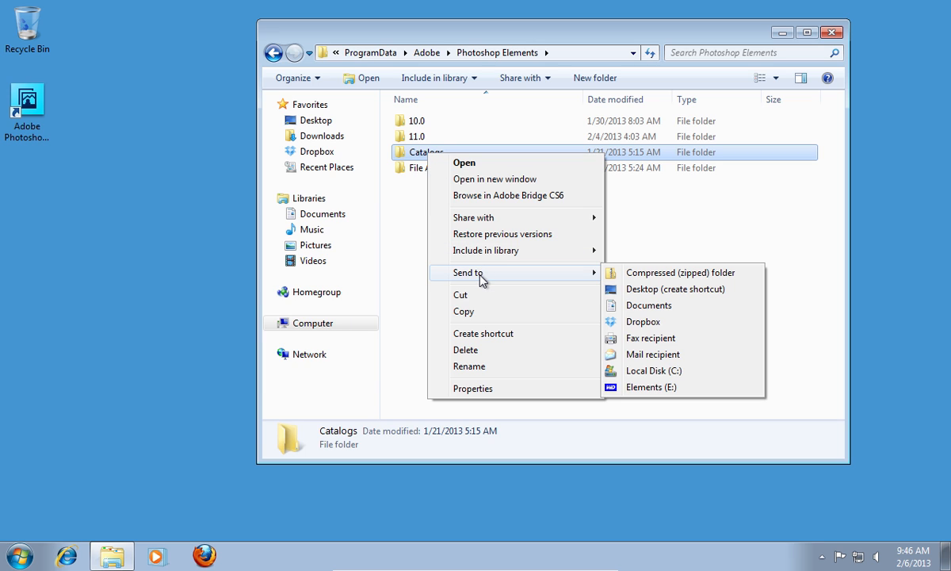
pyautogui.moveTo(664, 396)
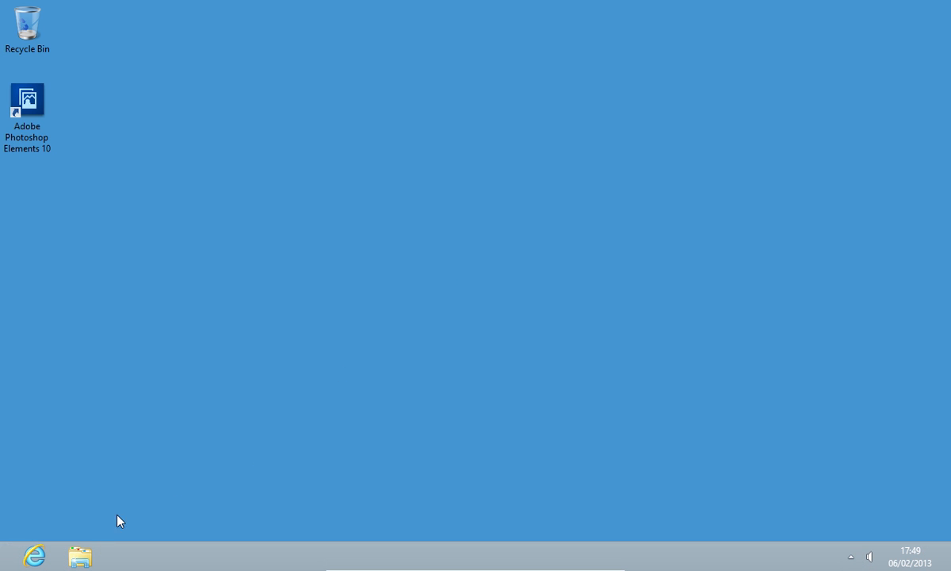
# - On the new computer, navigate Local Disk (C:) > ProgramData > Adobe into the Photoshop Elements folder
pyautogui.click(79, 554)
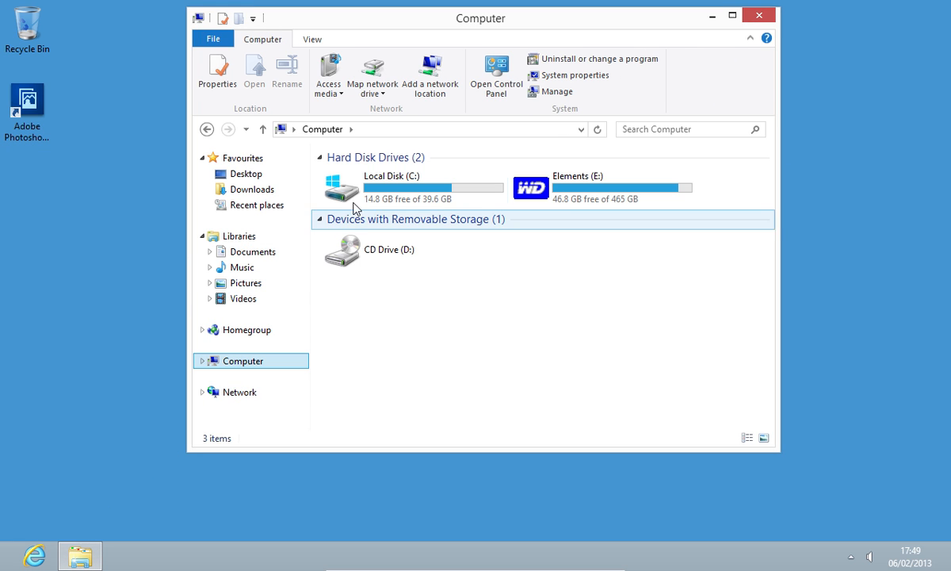
pyautogui.doubleClick(341, 187)
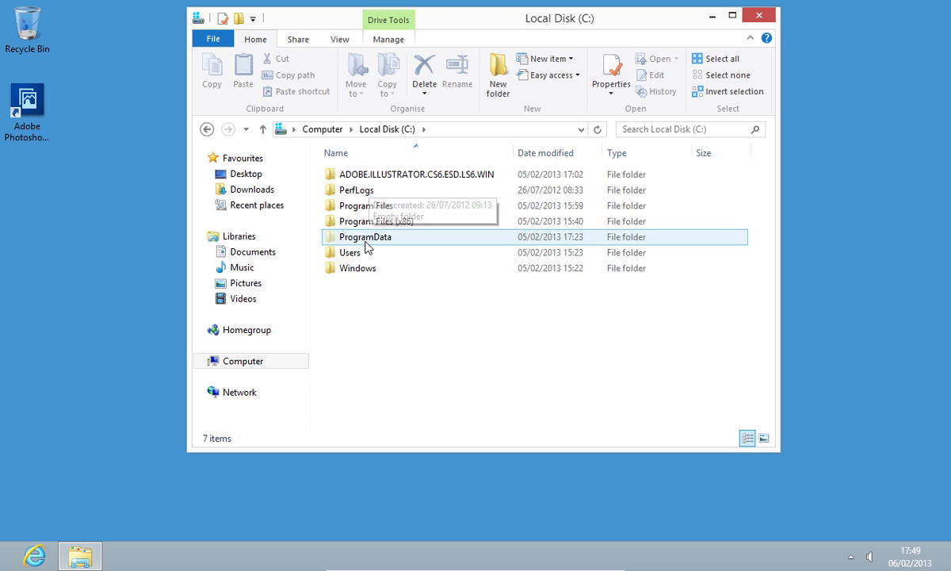
pyautogui.doubleClick(364, 236)
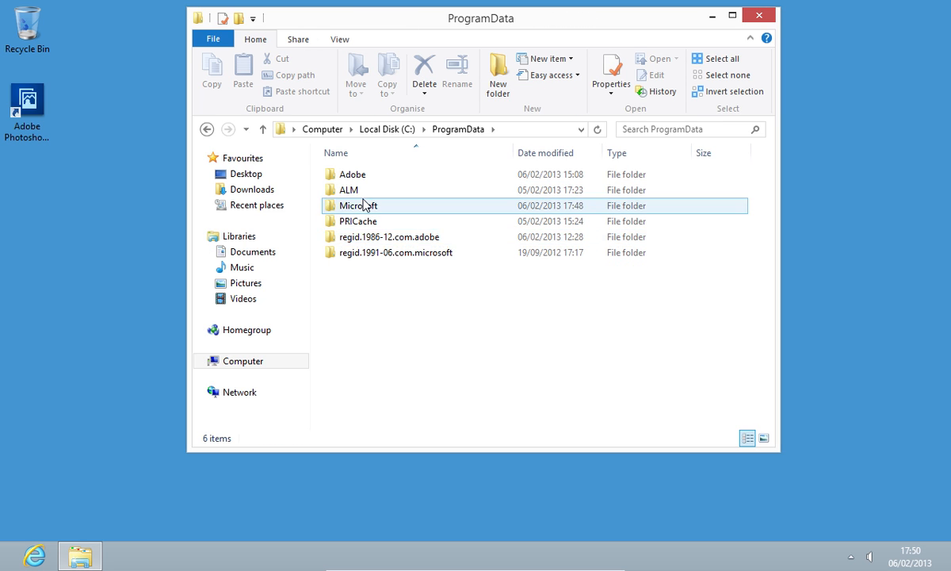
pyautogui.doubleClick(352, 173)
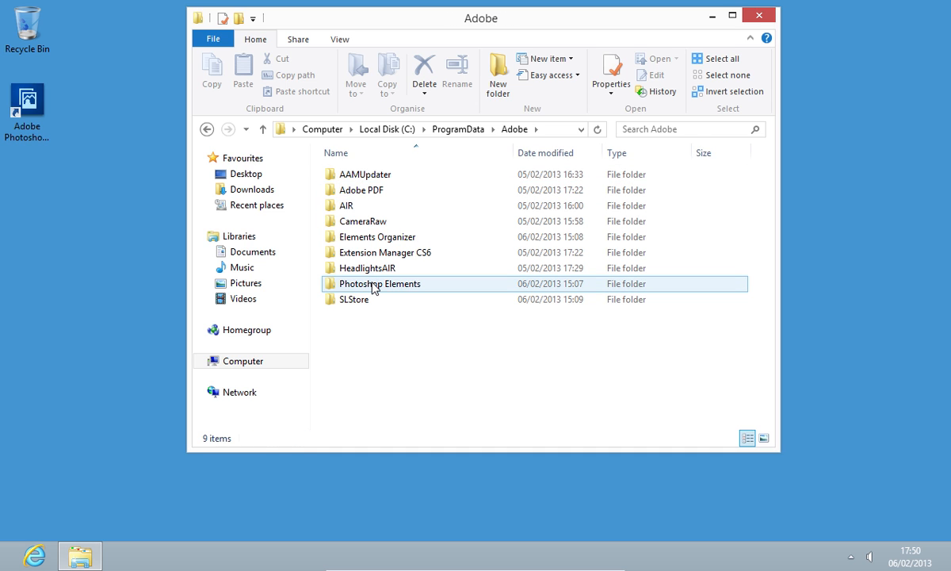
pyautogui.doubleClick(379, 282)
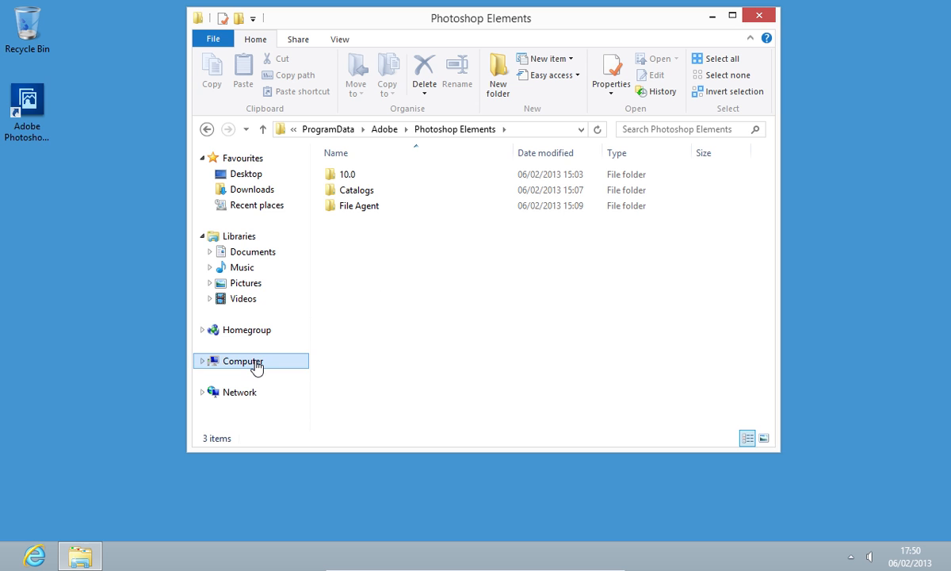
# - Copy the Catalogs folder from the Elements (E:) external drive
pyautogui.click(241, 362)
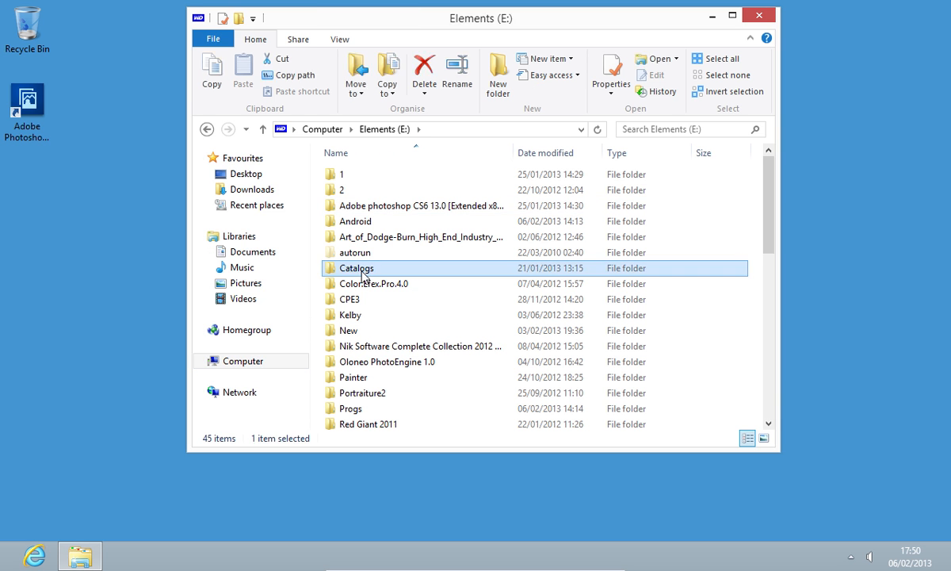
pyautogui.rightClick(361, 268)
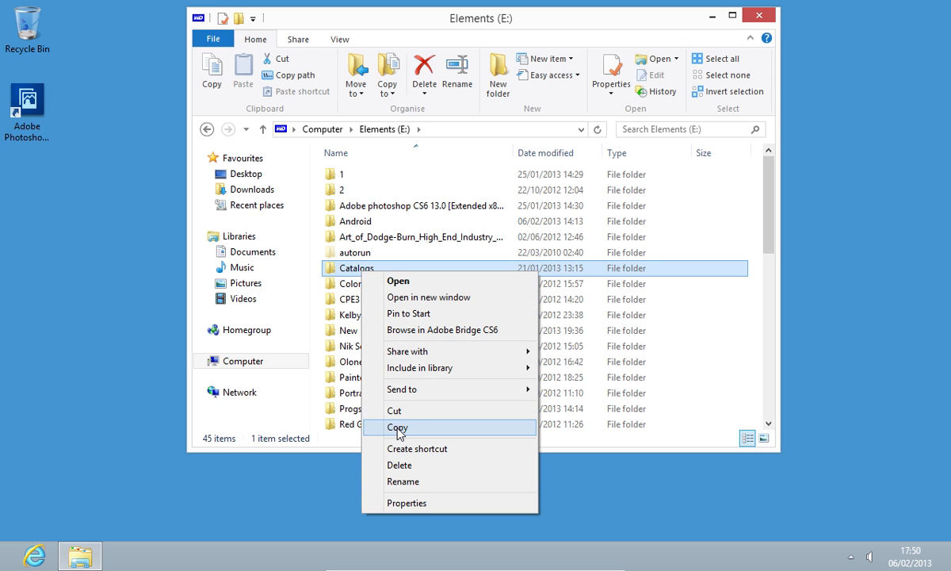
pyautogui.click(400, 428)
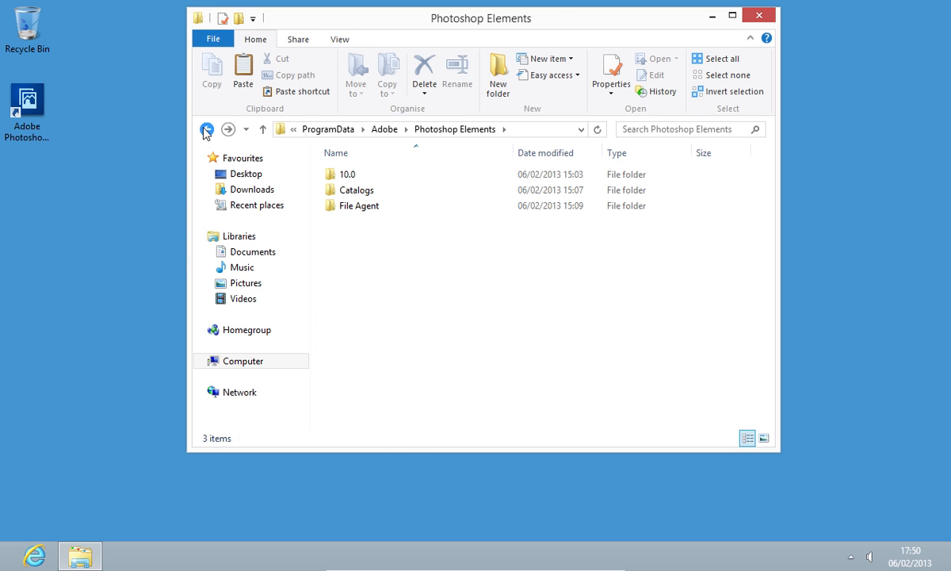
# - Paste the copied Catalogs folder into ProgramData\Adobe\Photoshop Elements
pyautogui.rightClick(409, 292)
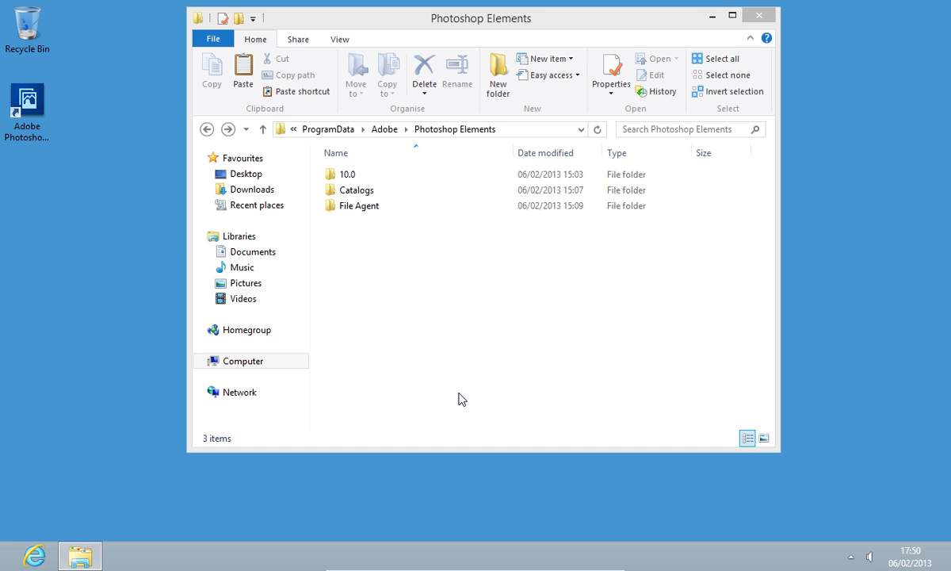
pyautogui.click(356, 190)
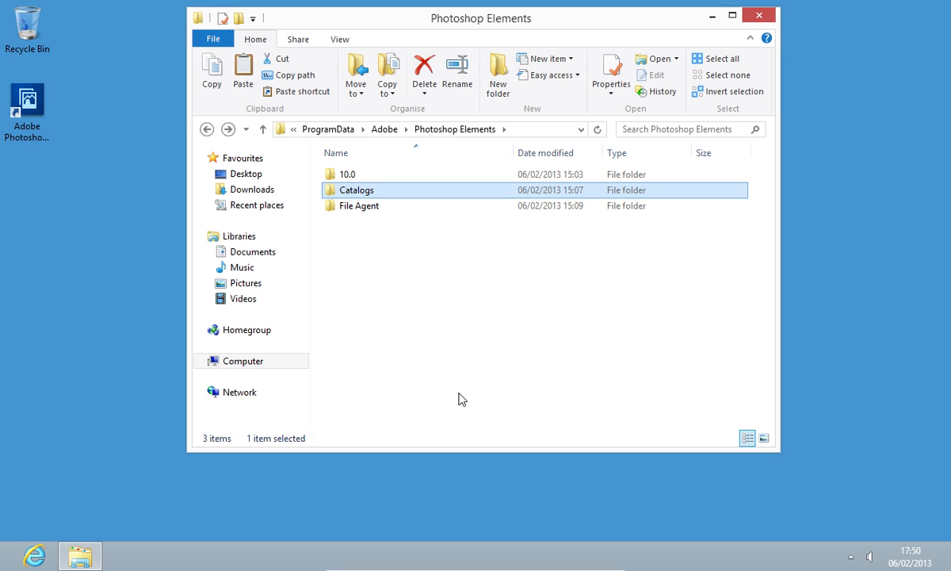